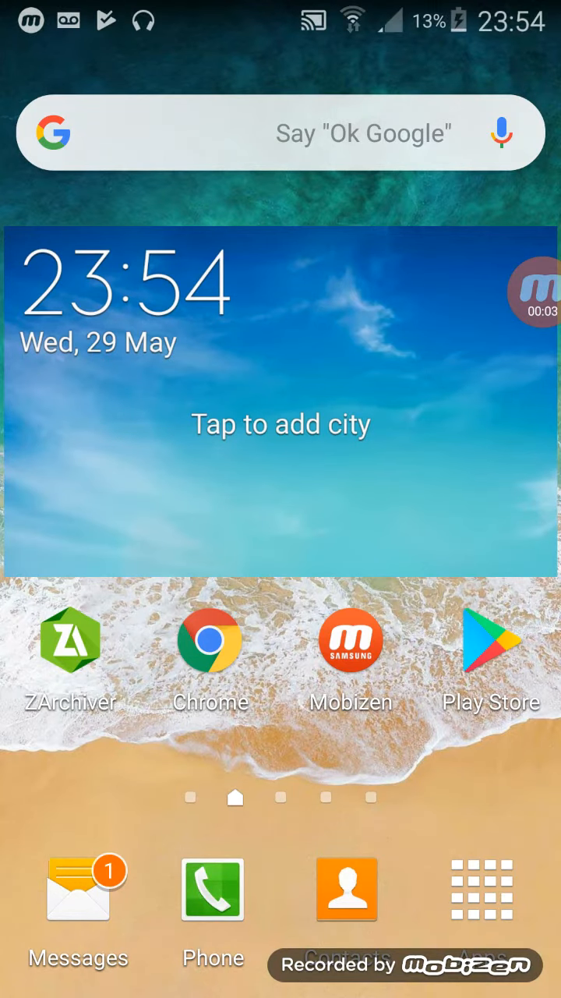
Launch Chrome from the home screen to load the MEGA 'Follow Steps in Video' folder.
{"action": "left_click", "coordinate": [71, 640]}
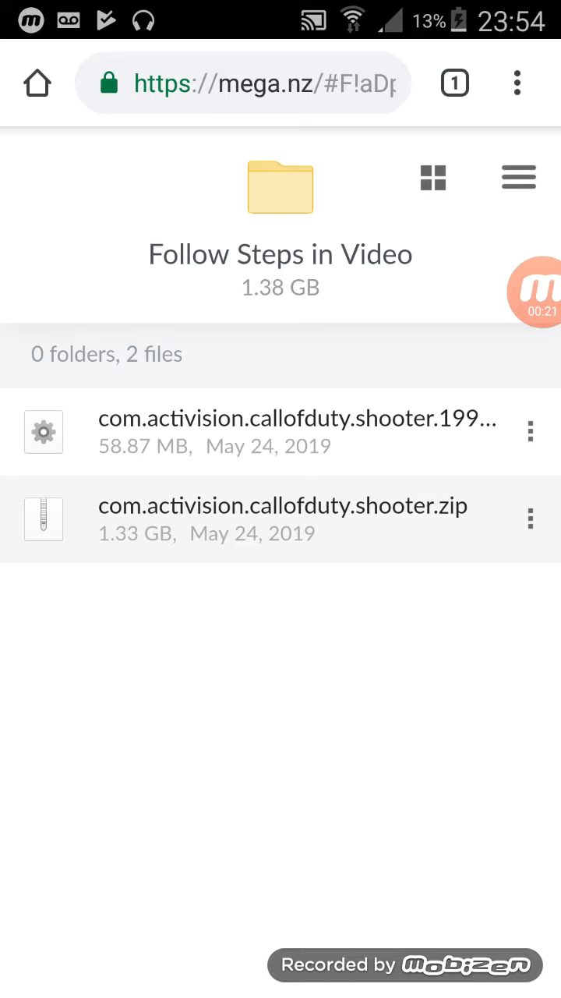
Download the 1.33 GB com.activision.callofduty.shooter.zip from MEGA.
{"action": "left_click", "coordinate": [295, 419]}
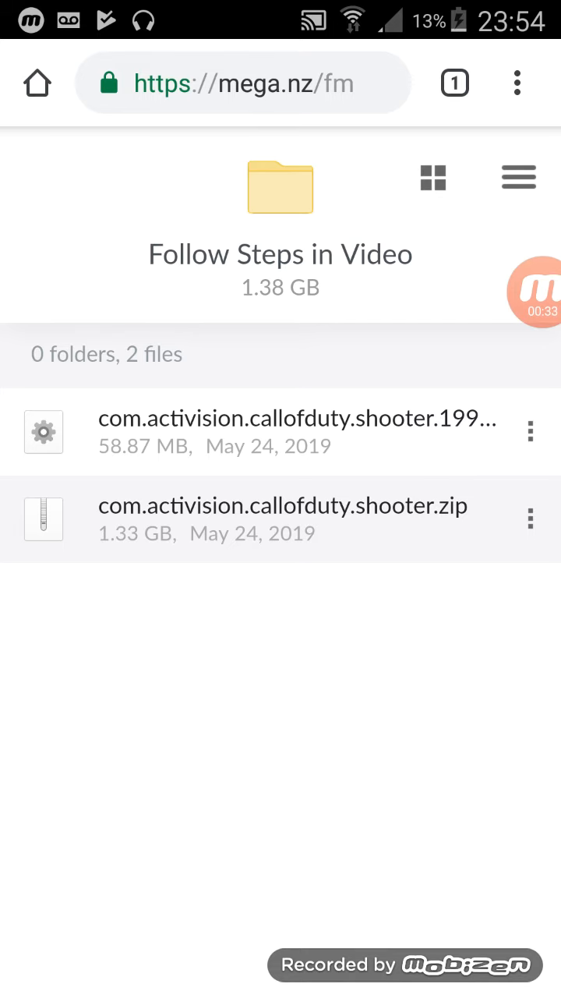
{"action": "left_click", "coordinate": [281, 519]}
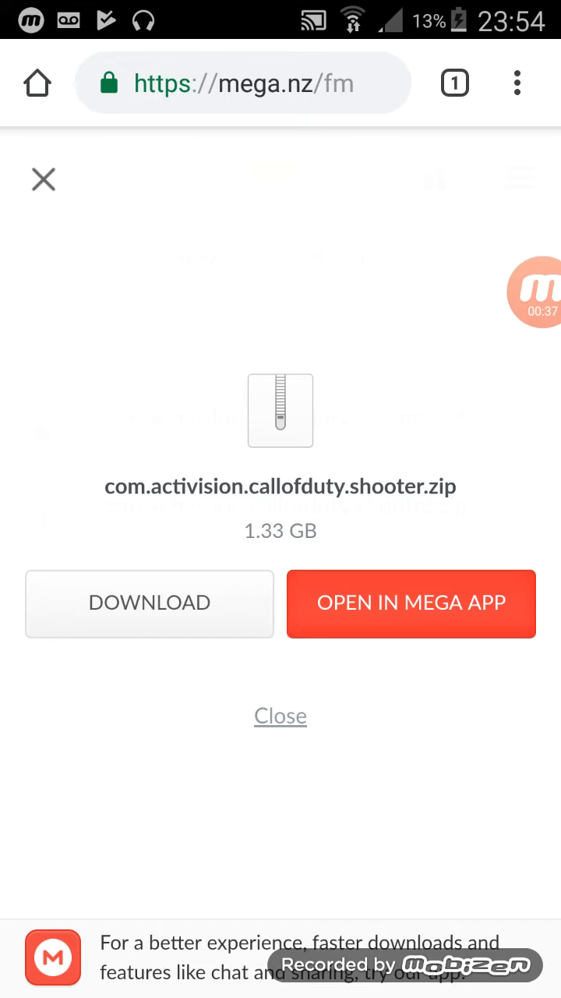
{"action": "left_click", "coordinate": [280, 716]}
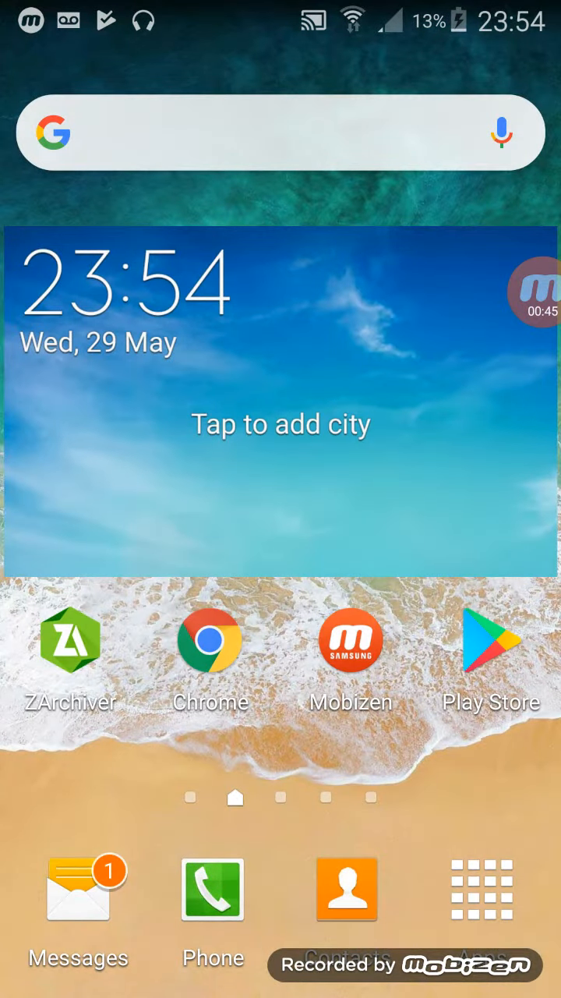
Extract com.activision.callofduty.shooter.zip in ZArchiver's Download folder with Extract here.
{"action": "left_click", "coordinate": [71, 640]}
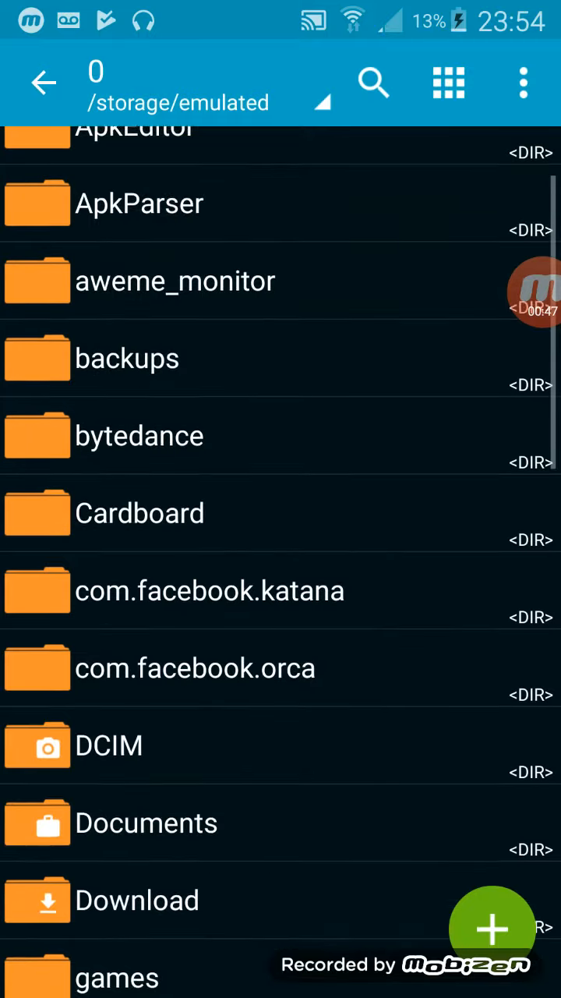
{"action": "left_click", "coordinate": [138, 900]}
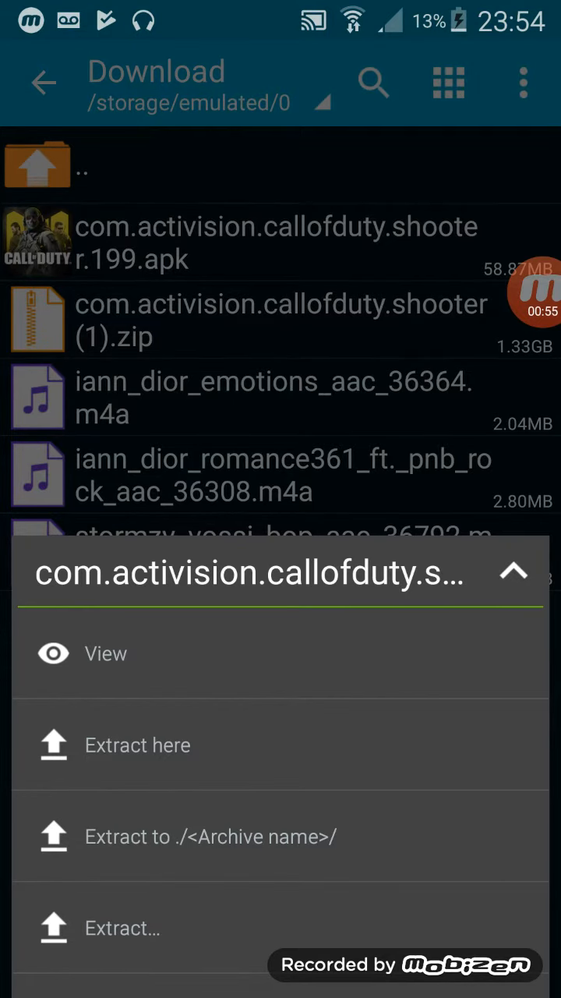
{"action": "left_click", "coordinate": [138, 745]}
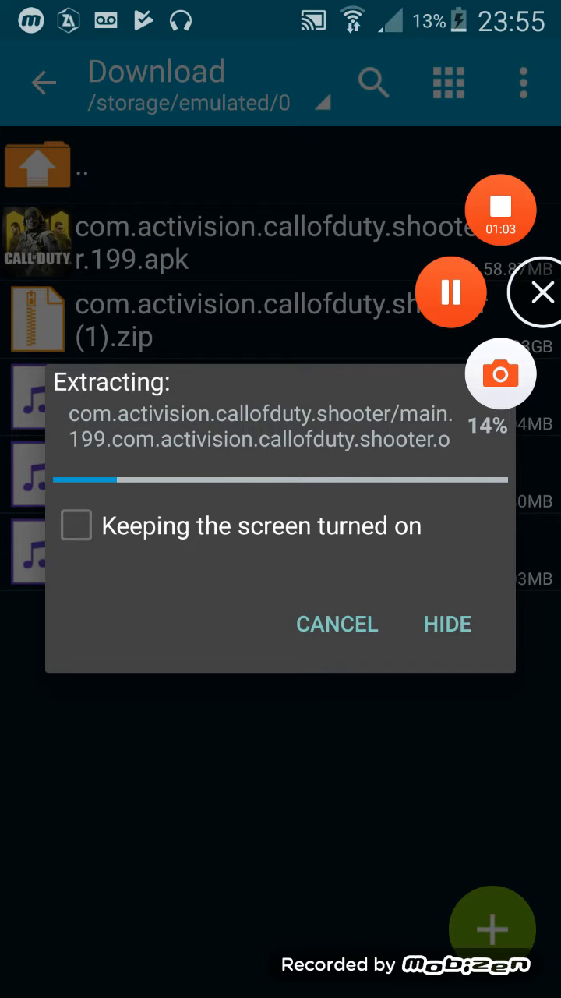
{"action": "left_click", "coordinate": [447, 624]}
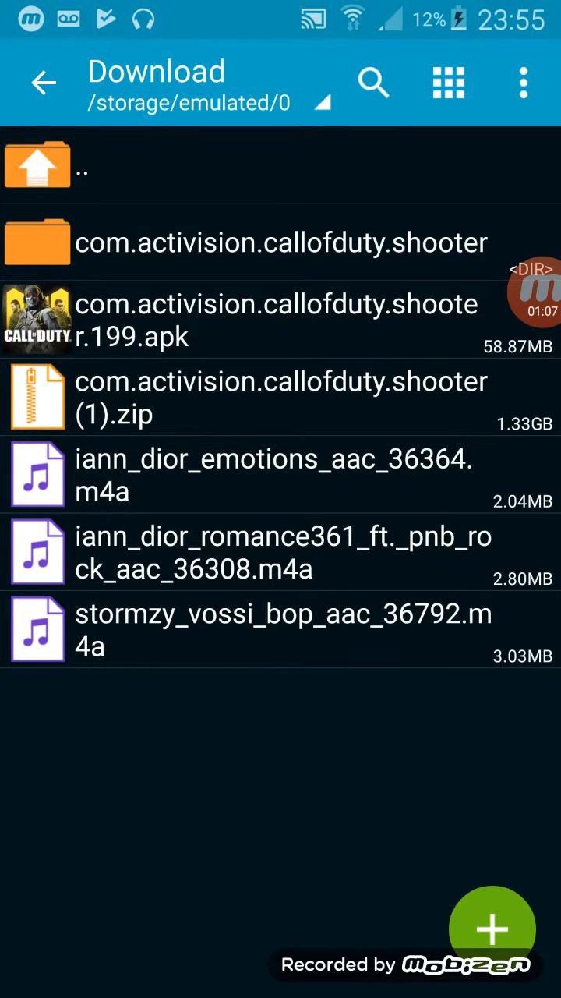
Check the 1.34 GB OBB inside, then move the folder into Android/obb.
{"action": "left_click", "coordinate": [280, 242]}
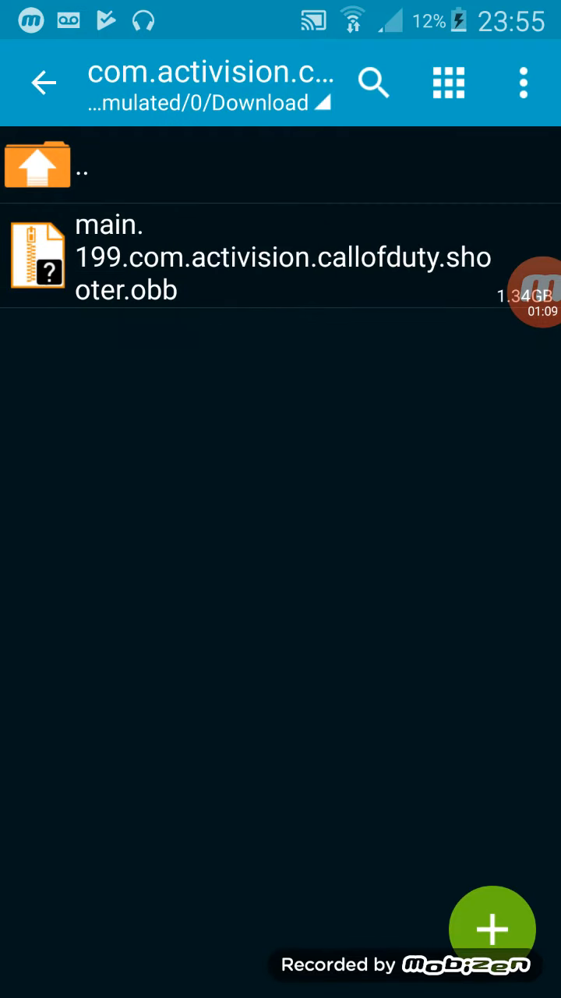
{"action": "left_click", "coordinate": [43, 83]}
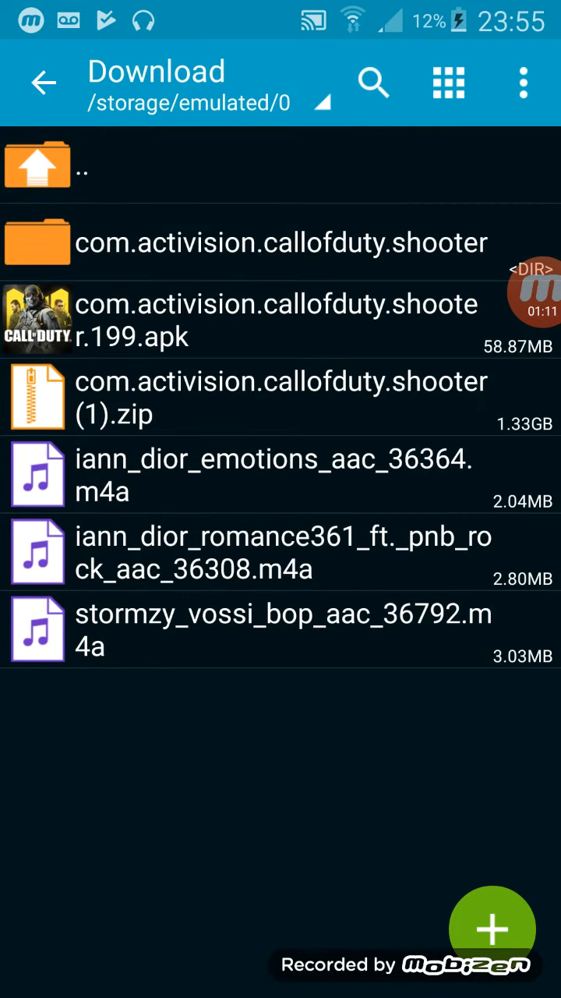
{"action": "double_click", "coordinate": [280, 242]}
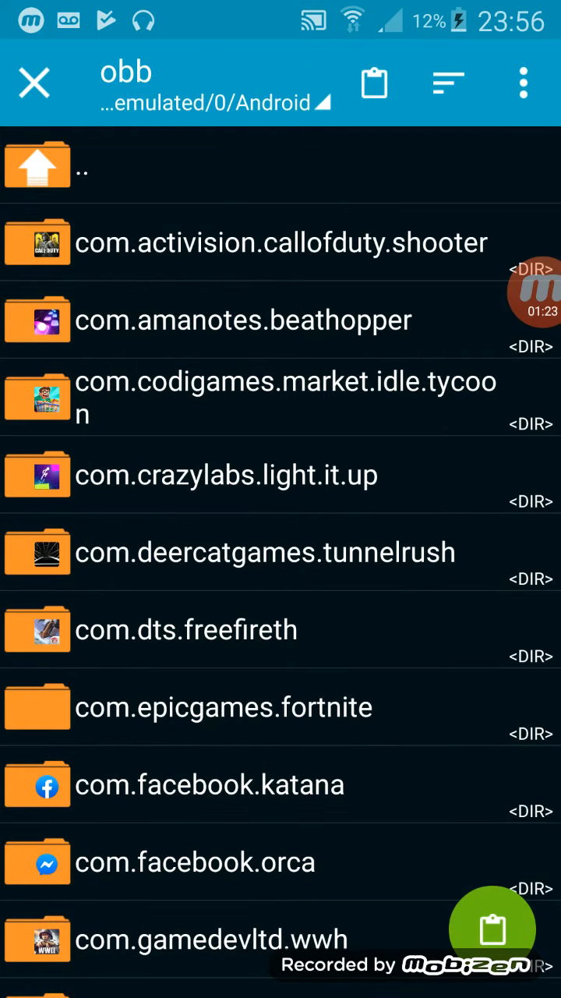
{"action": "left_click", "coordinate": [280, 242]}
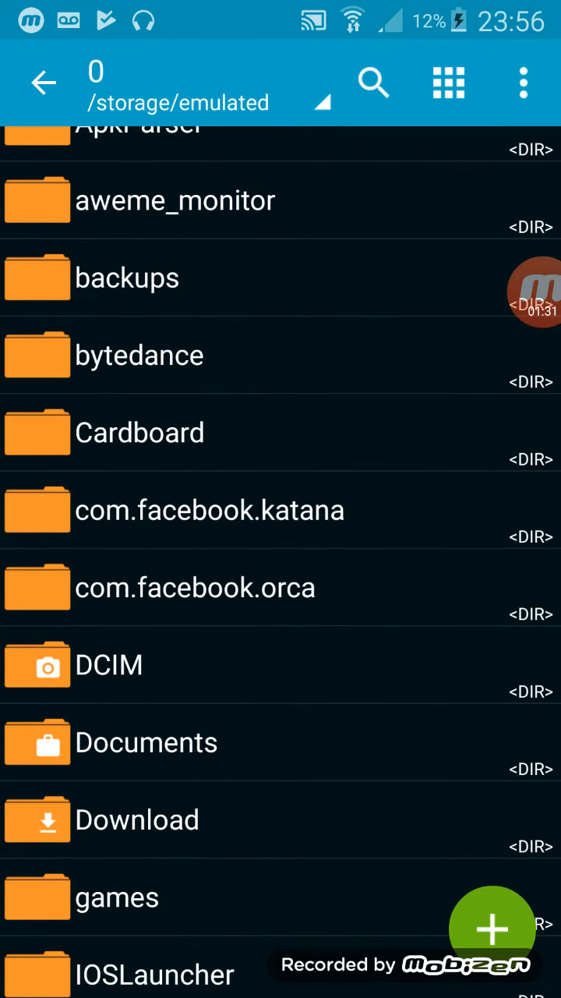
Install the Call of Duty APK update from the Download folder.
{"action": "left_click", "coordinate": [137, 820]}
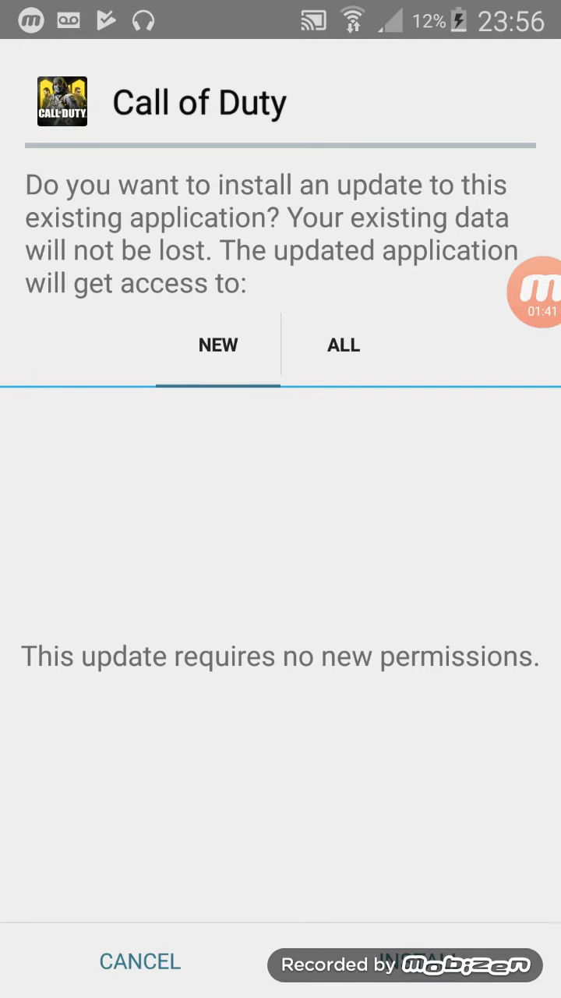
{"action": "left_click", "coordinate": [141, 962]}
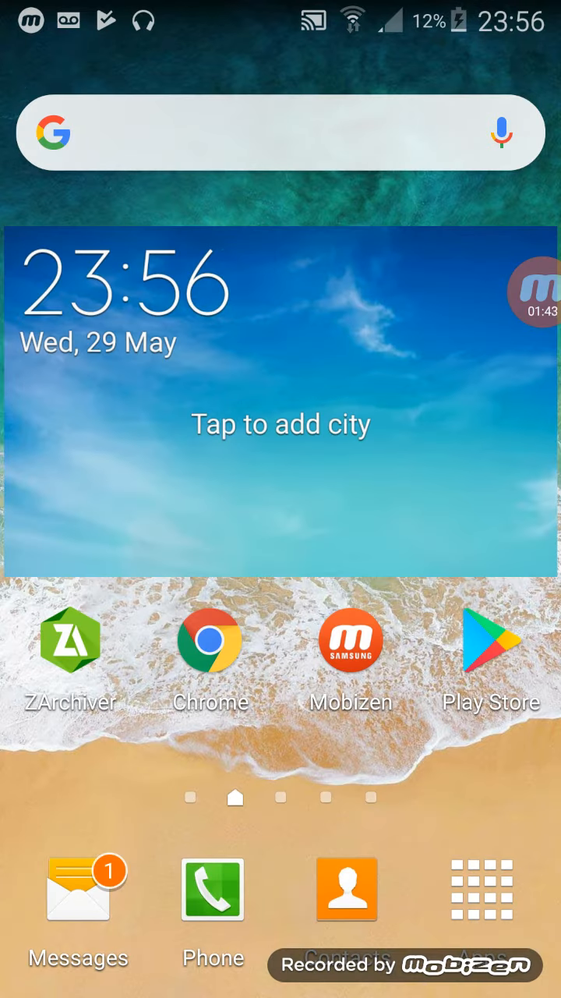
Search Play Store for 'india vpn' and launch the installed IndiaVPN app.
{"action": "left_click", "coordinate": [70, 640]}
{"action": "type", "text": "ZArchiveri"}
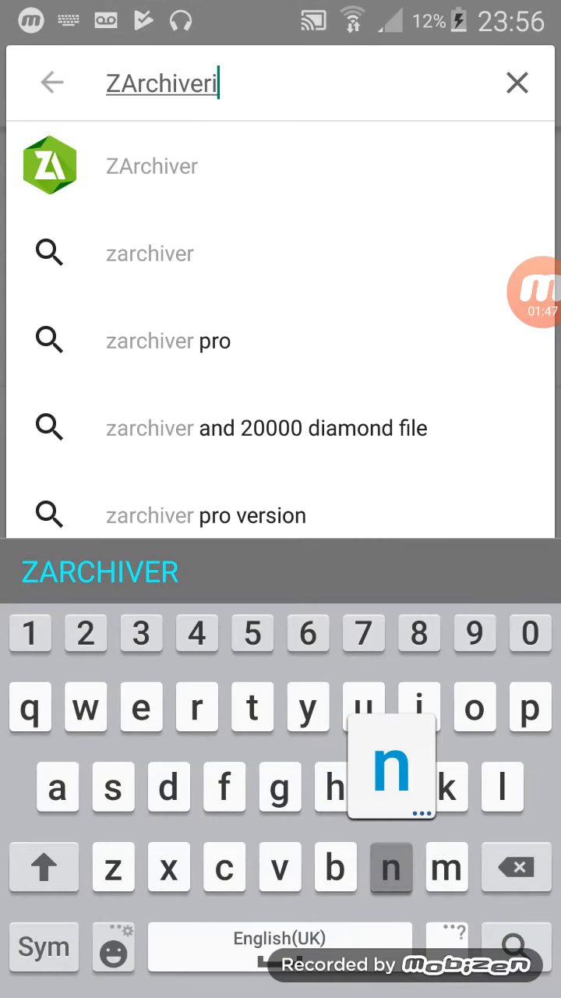
{"action": "type", "text": "ndia"}
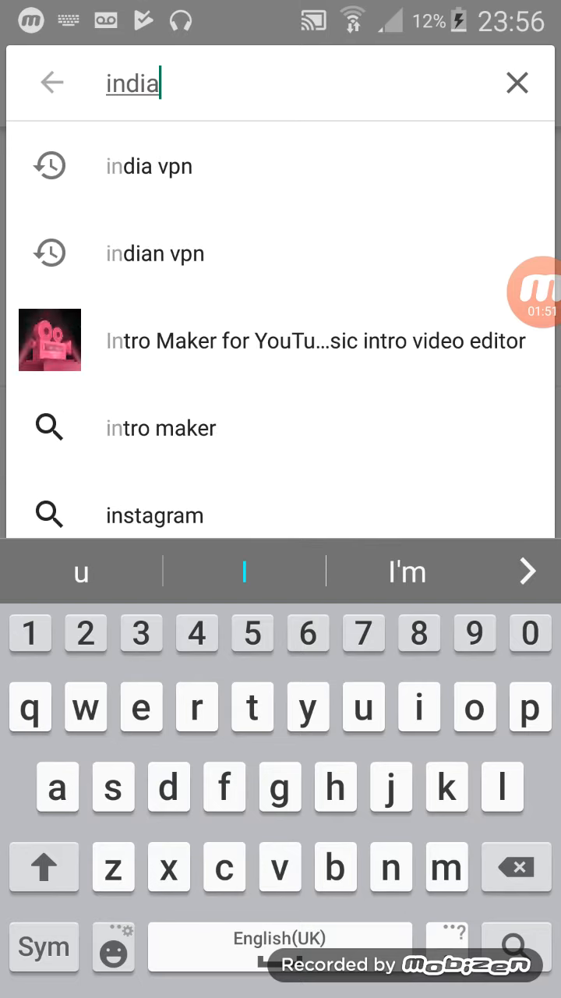
{"action": "left_click", "coordinate": [149, 166]}
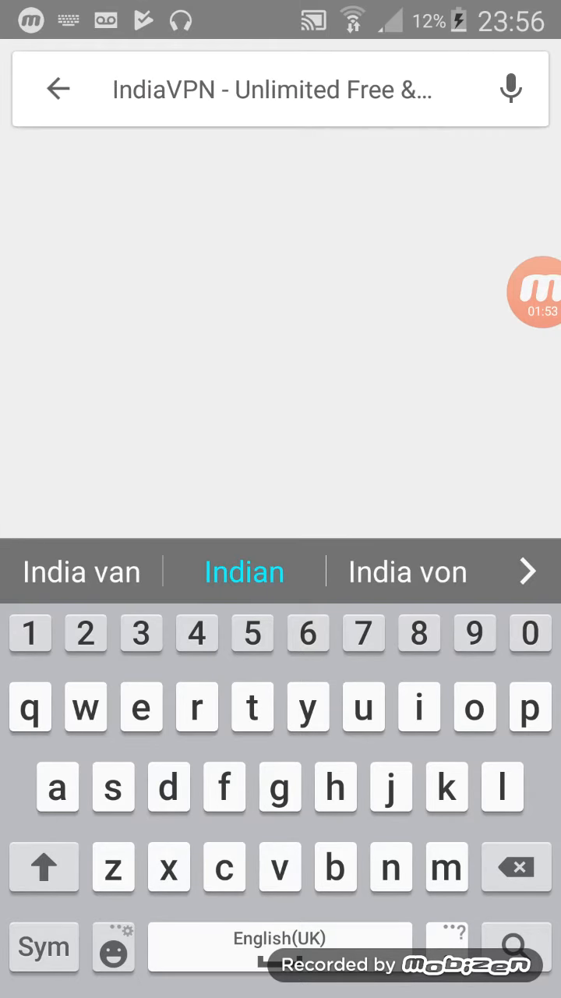
{"action": "left_click", "coordinate": [513, 946]}
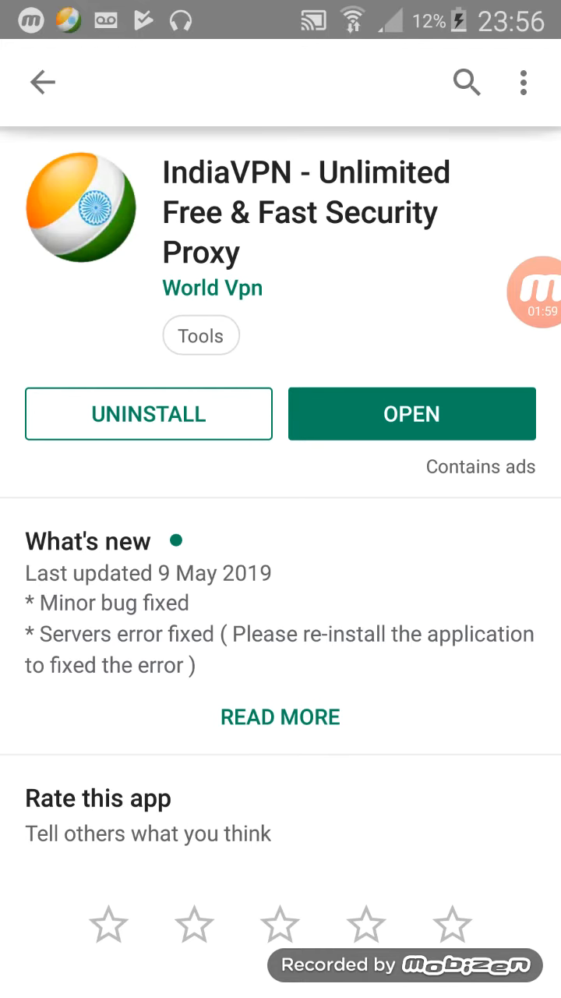
{"action": "left_click", "coordinate": [411, 414]}
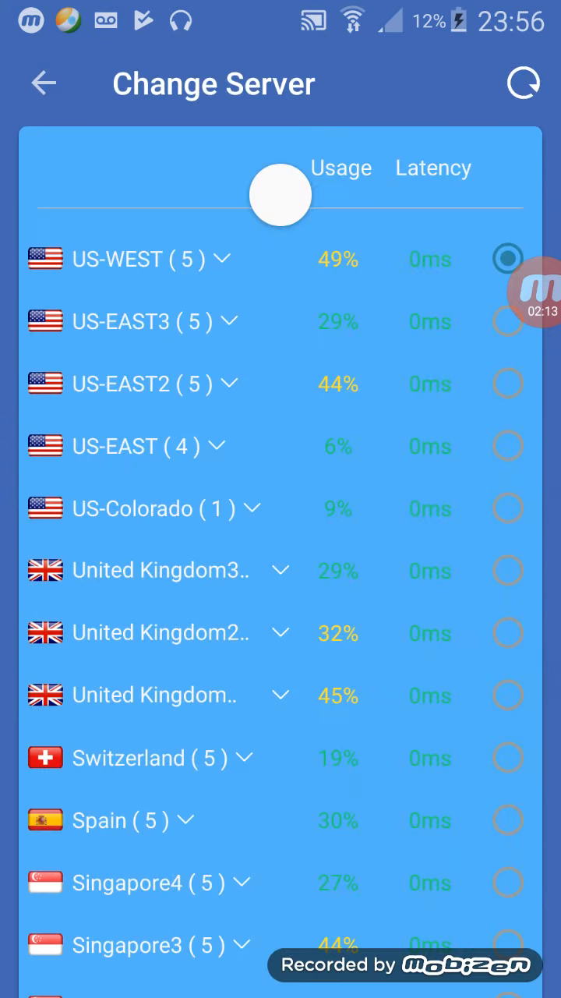
Select the India (5) server in Change Server and return to the main screen.
{"action": "scroll", "scroll_direction": "down", "scroll_amount": 3}
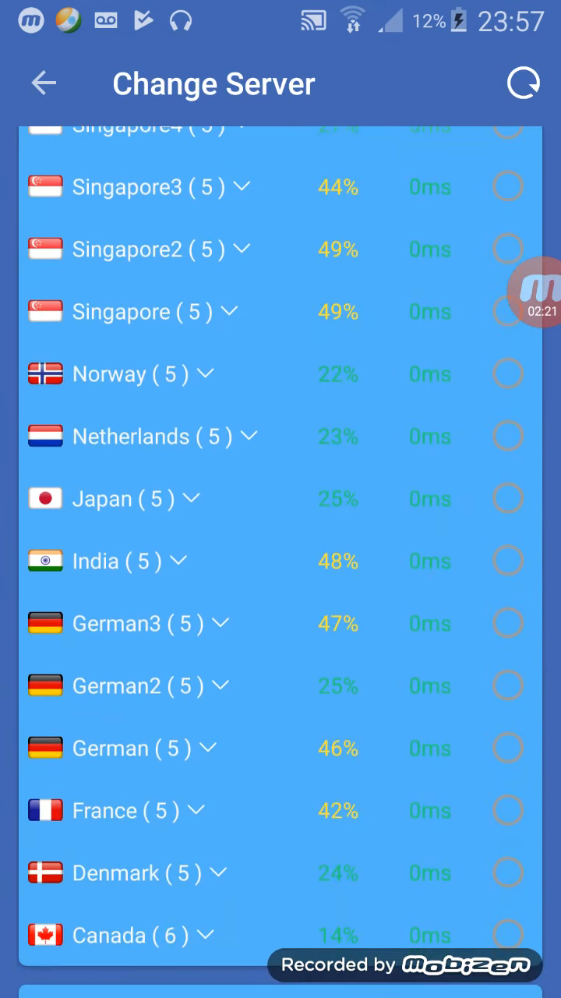
{"action": "left_click", "coordinate": [522, 83]}
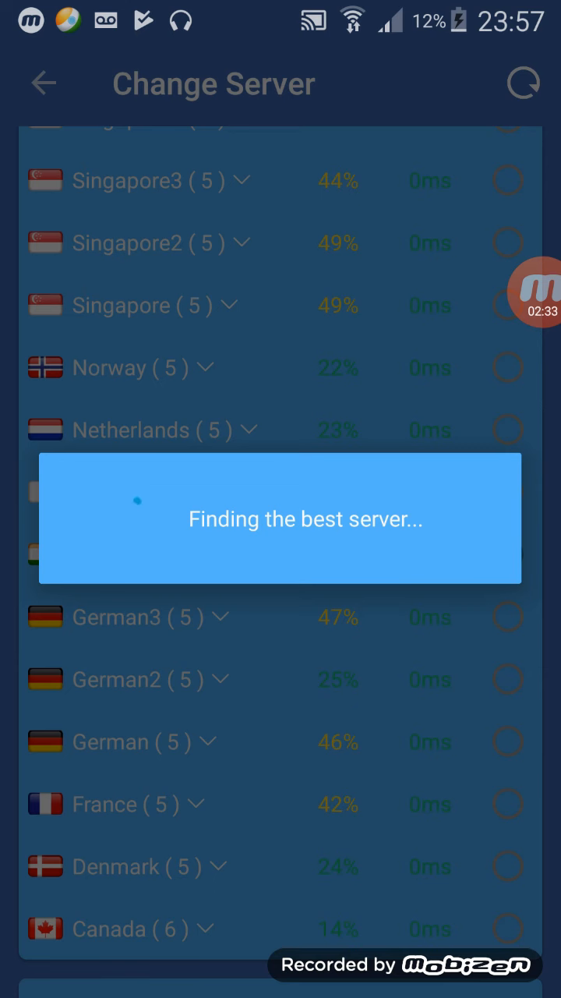
{"action": "left_click", "coordinate": [537, 293]}
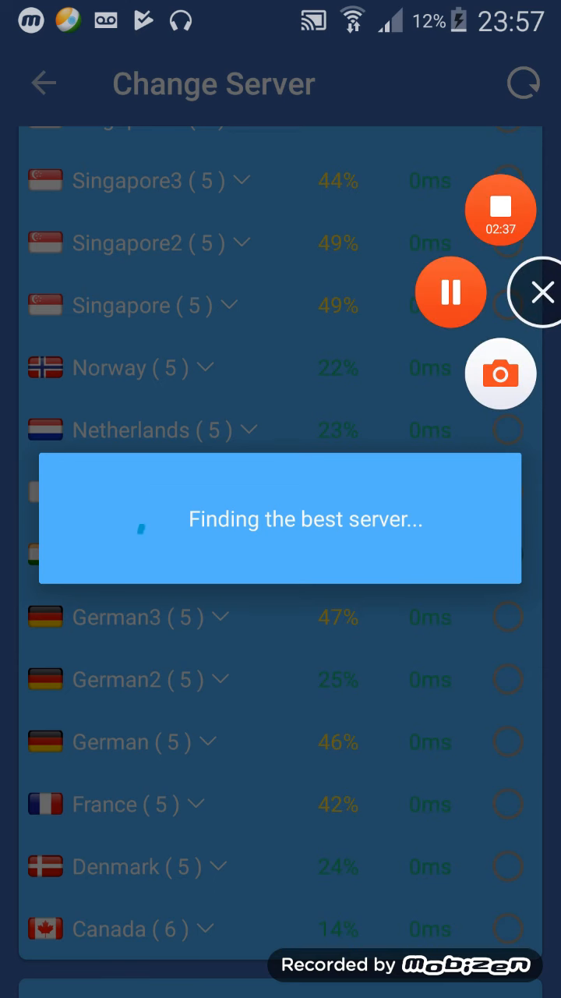
{"action": "left_click", "coordinate": [44, 83]}
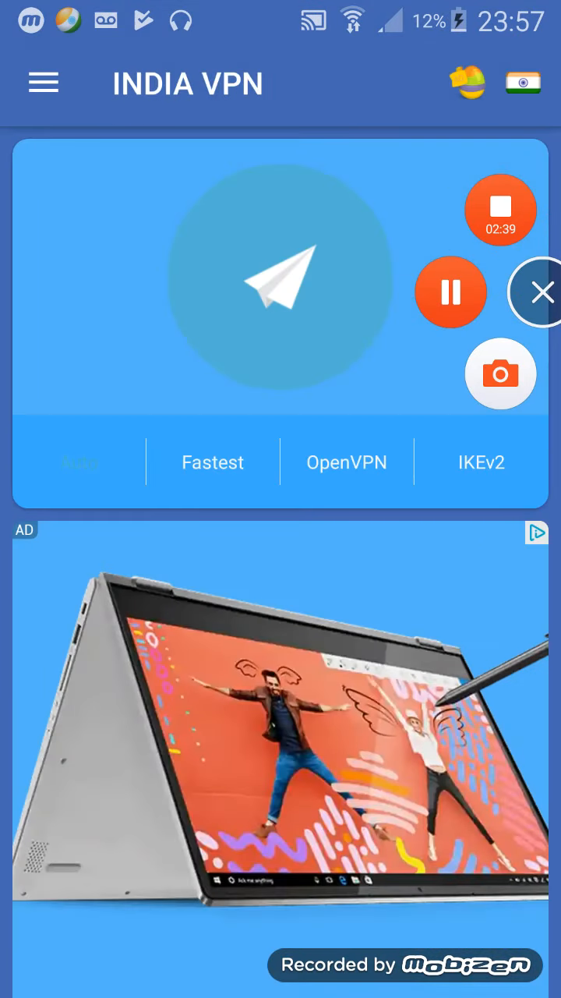